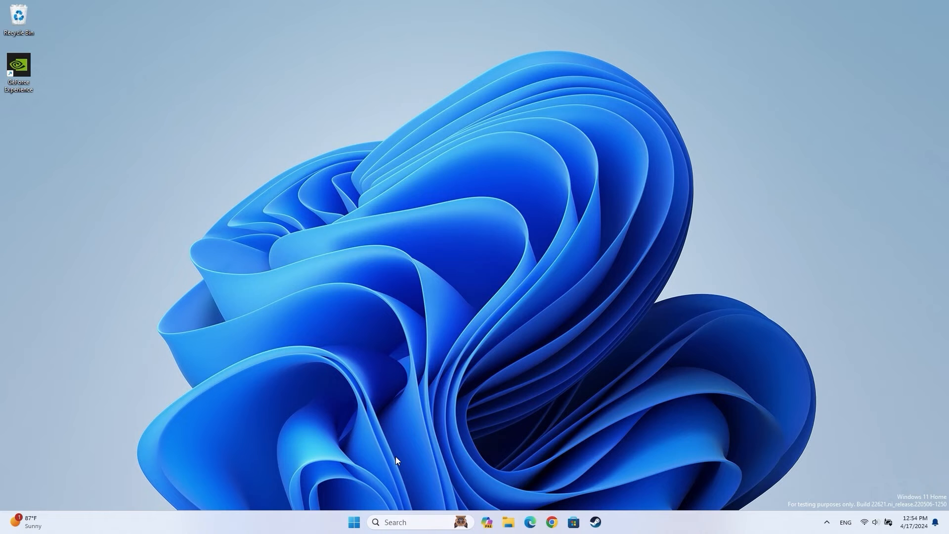
Launch the Windows 11 Settings app from its taskbar icon
left_click(354, 523)
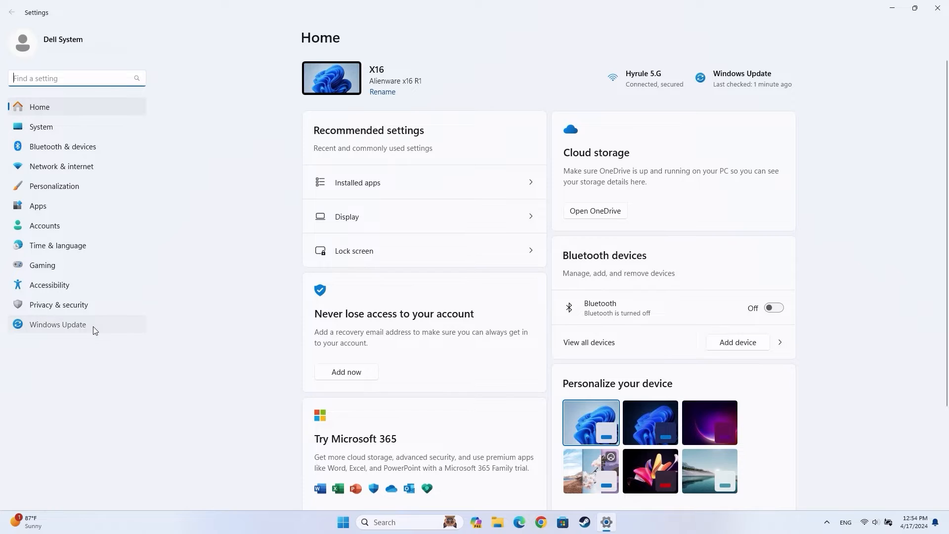
Go to Windows Update and run Check for updates
left_click(57, 324)
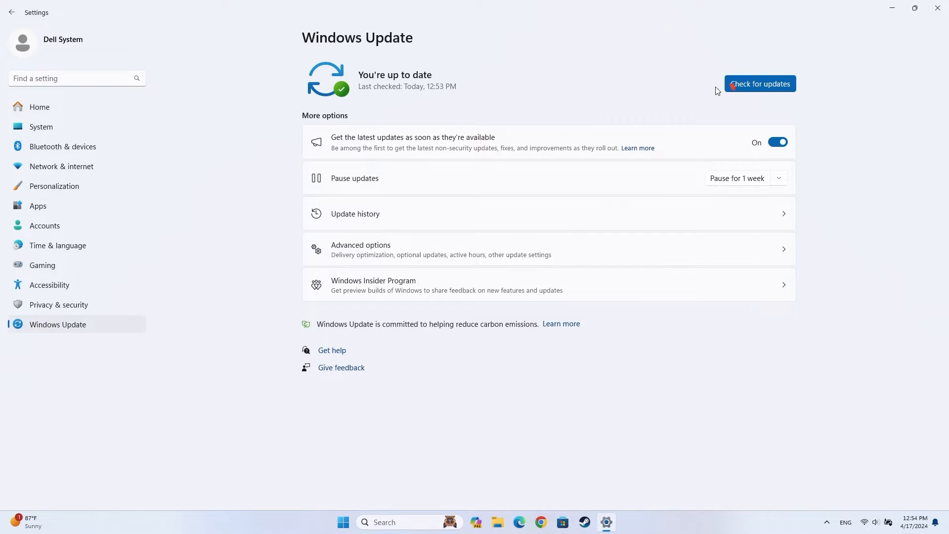
left_click(760, 83)
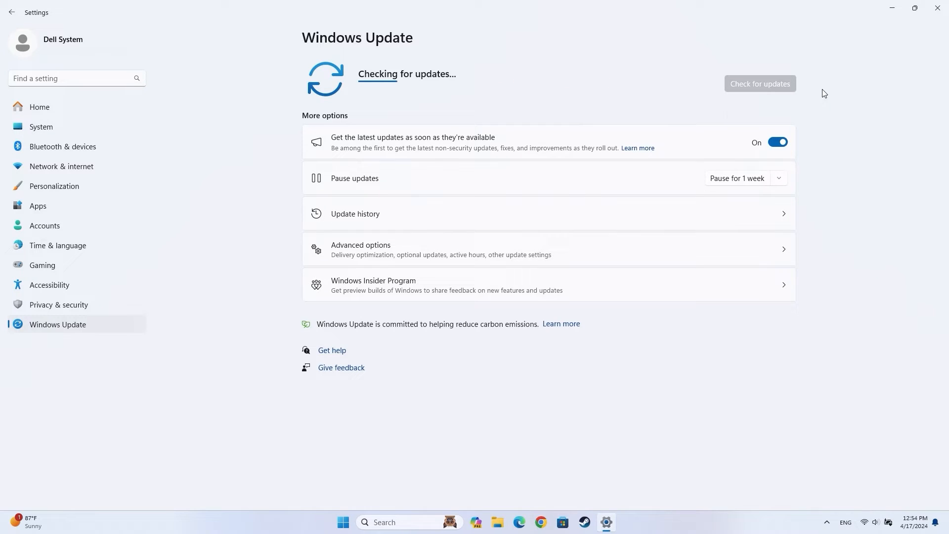
mouse_move(845, 92)
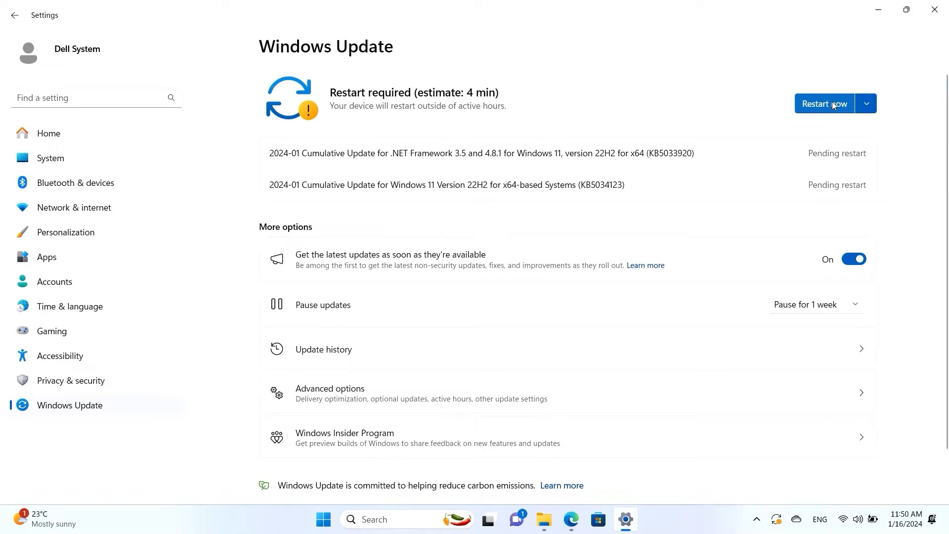
Restart now to apply the two January 2024 cumulative updates
left_click(824, 103)
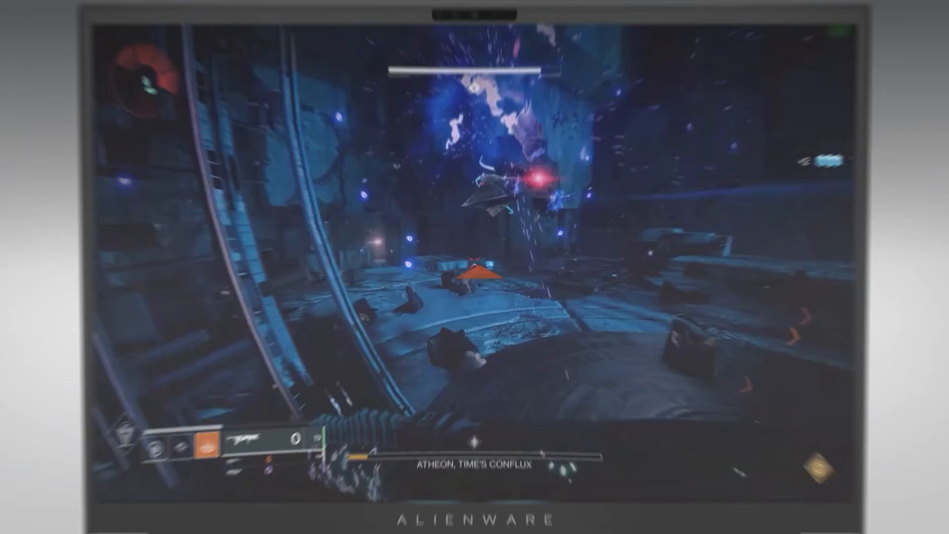
Search the Start menu for 'suppor' and launch Dell SupportAssist
left_click(383, 522)
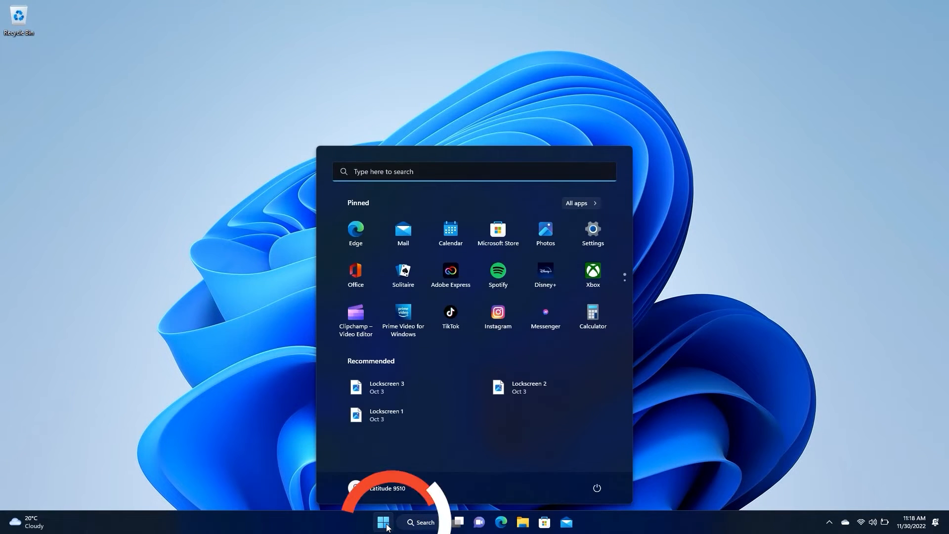
type("suppor")
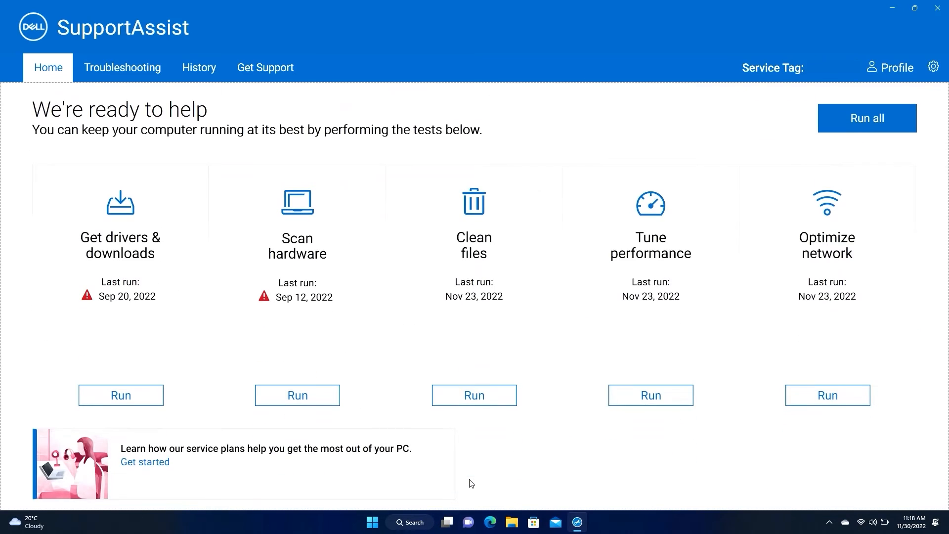
mouse_move(852, 142)
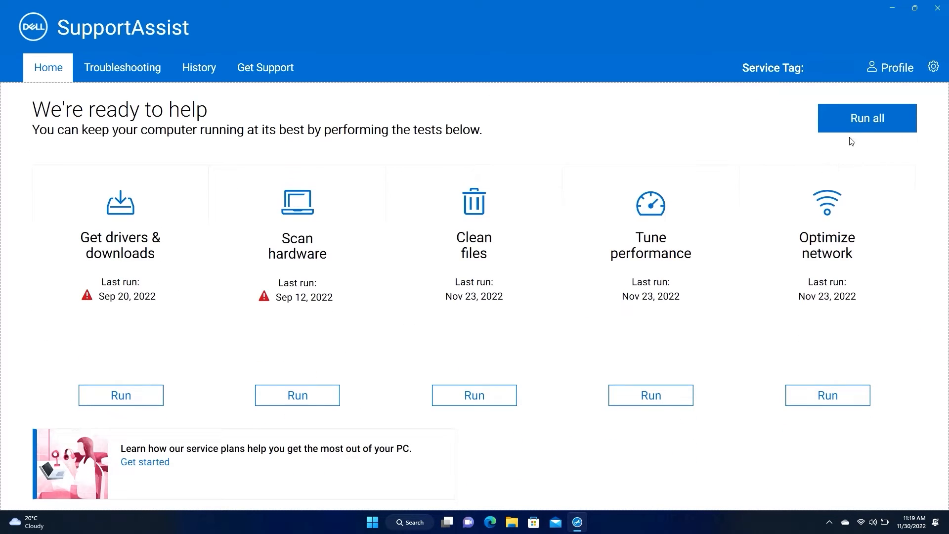
Run all SupportAssist checks, cancel network optimization, and review the 4 available updates
left_click(866, 118)
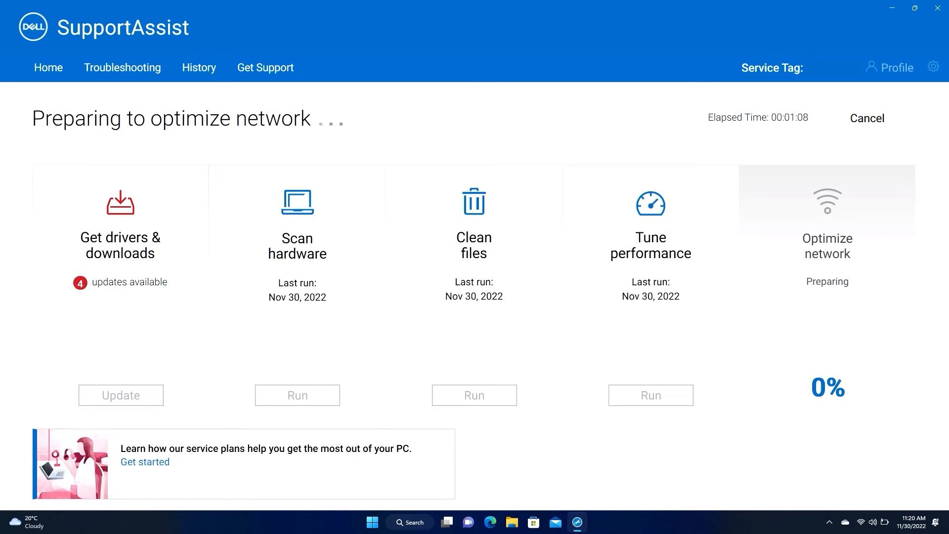
left_click(867, 118)
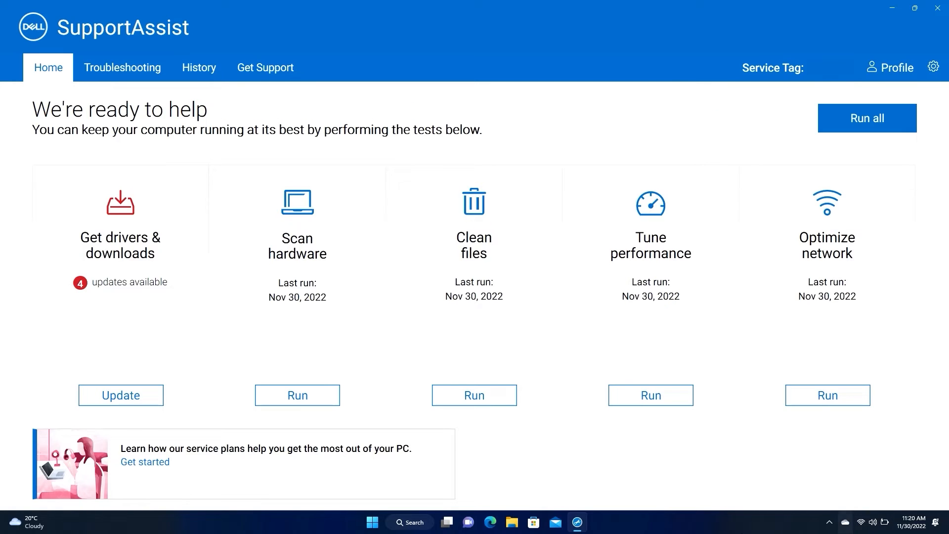
left_click(120, 395)
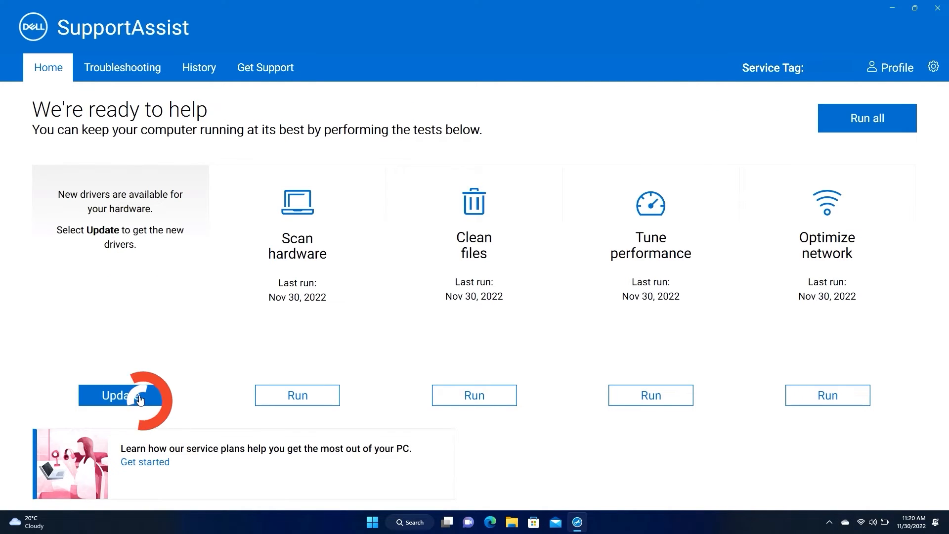
Install all four BIOS, driver and application updates with Select all kept checked
left_click(120, 395)
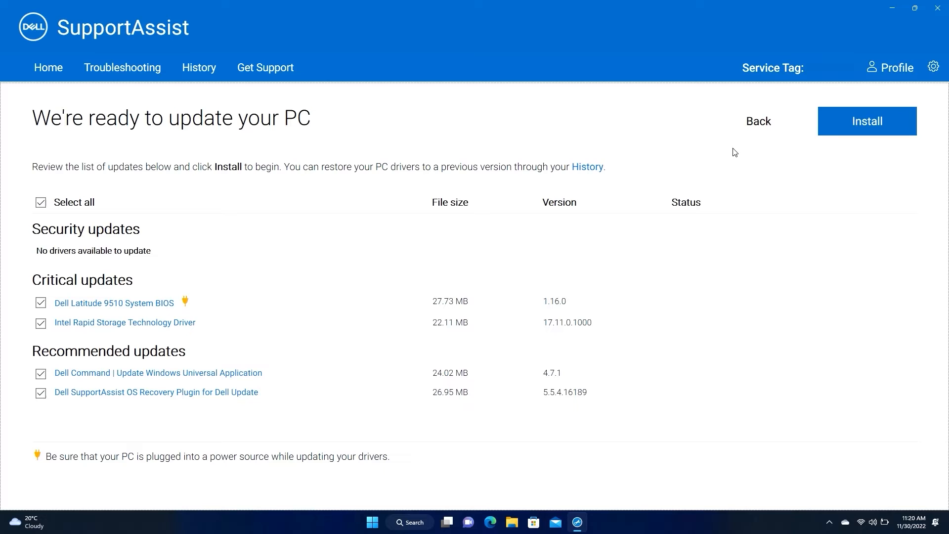
left_click(867, 121)
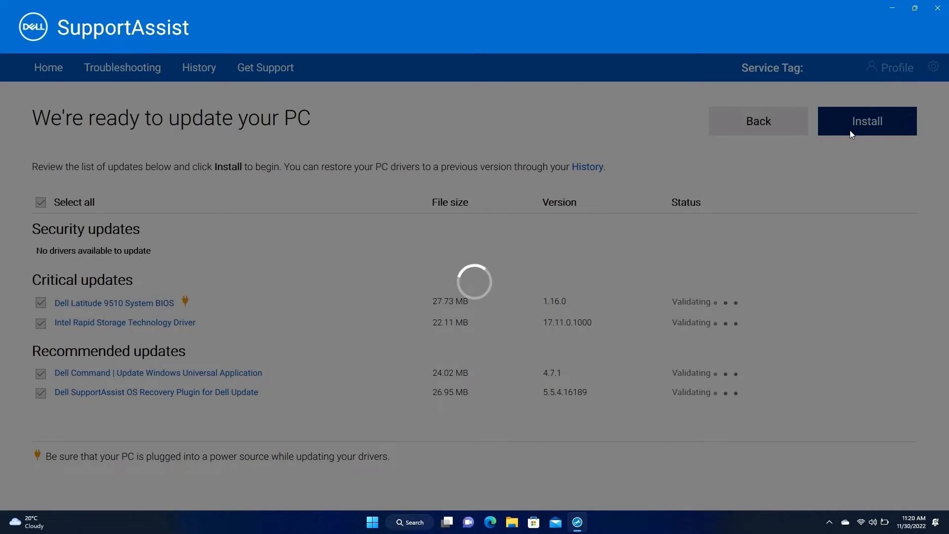
left_click(867, 122)
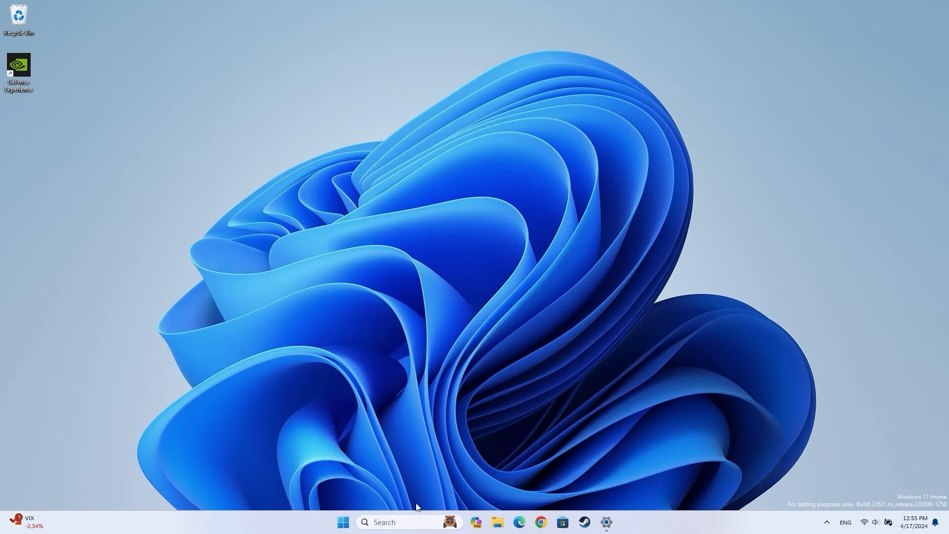
Launch Alienware Command Center from the Start menu's Recommended list
left_click(343, 523)
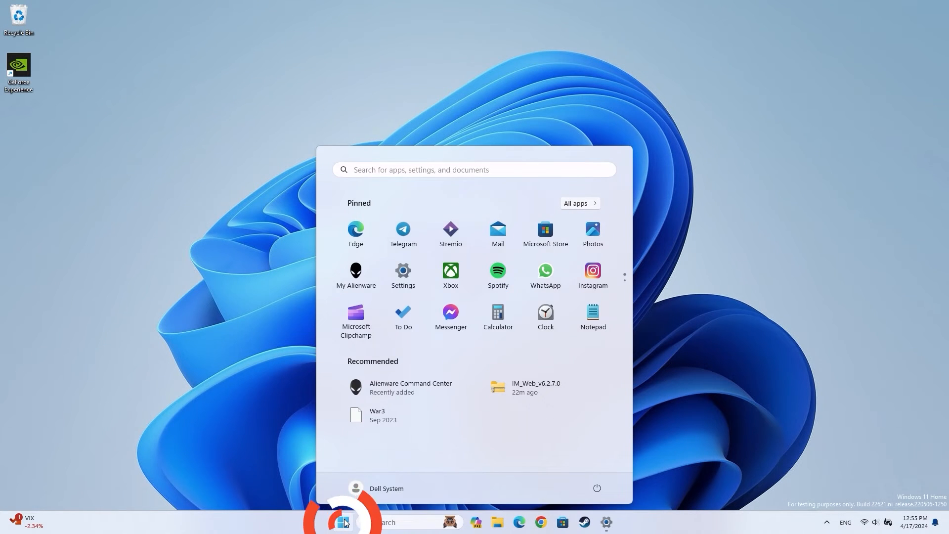
left_click(343, 522)
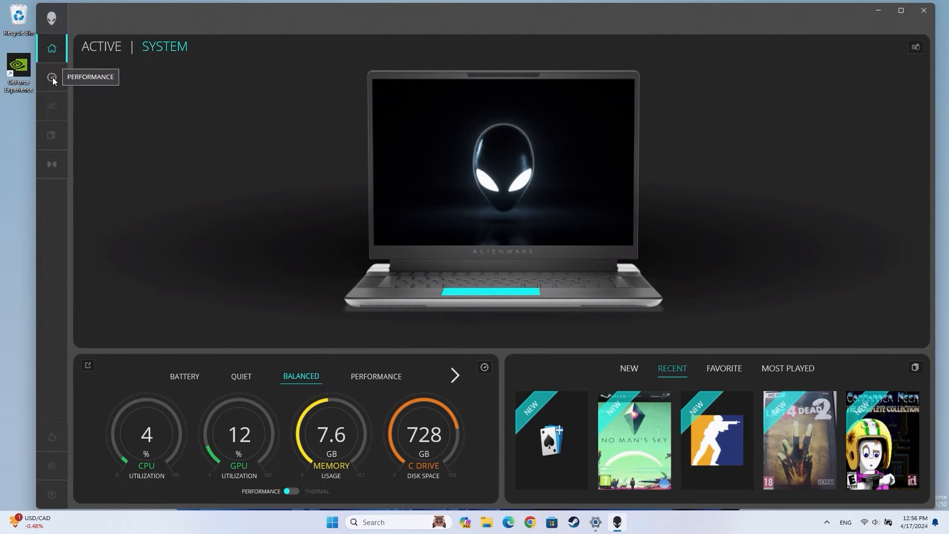
On the Performance System page, switch the power preset to Battery, then Quiet
left_click(51, 77)
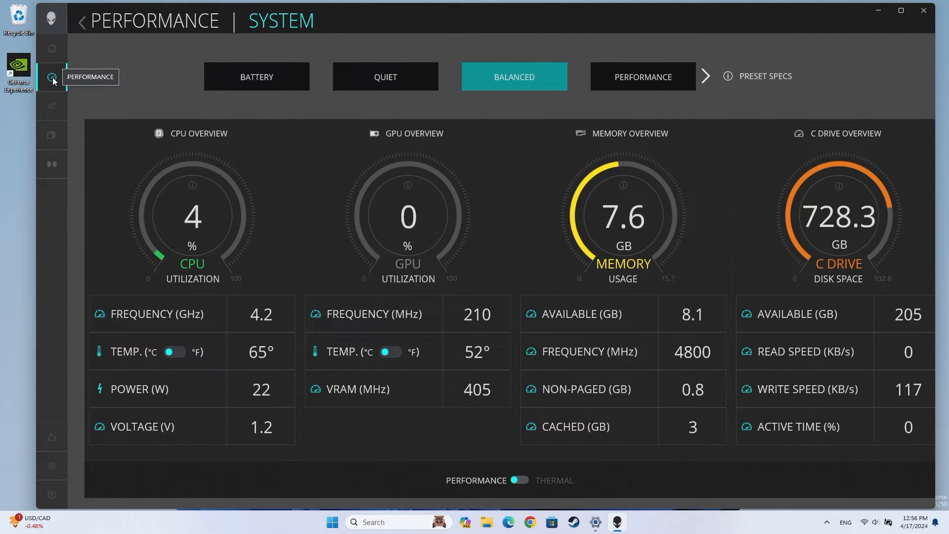
mouse_move(159, 103)
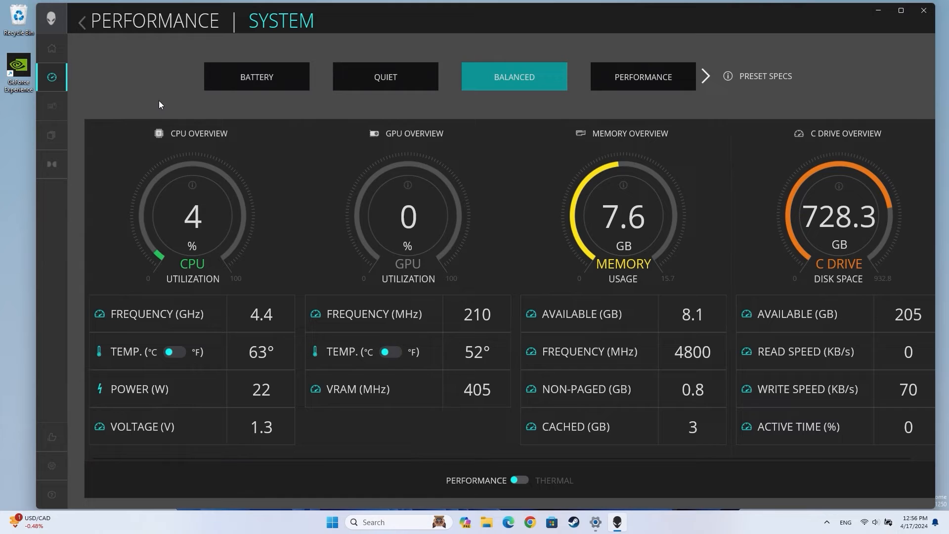
mouse_move(256, 77)
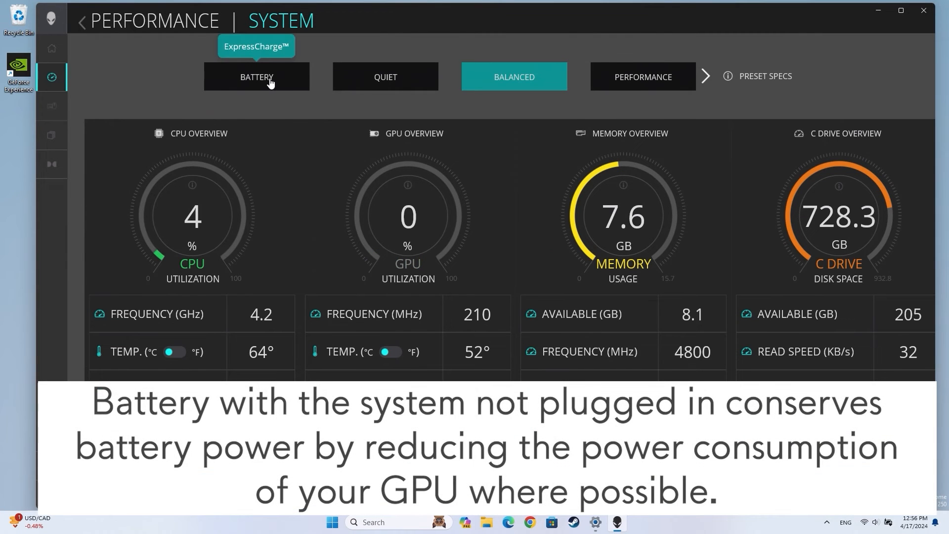
left_click(256, 76)
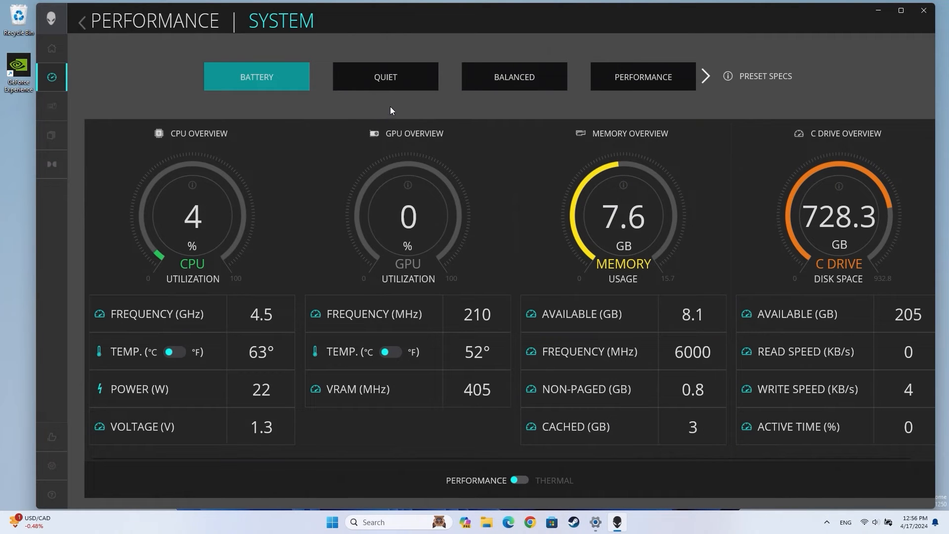
left_click(385, 76)
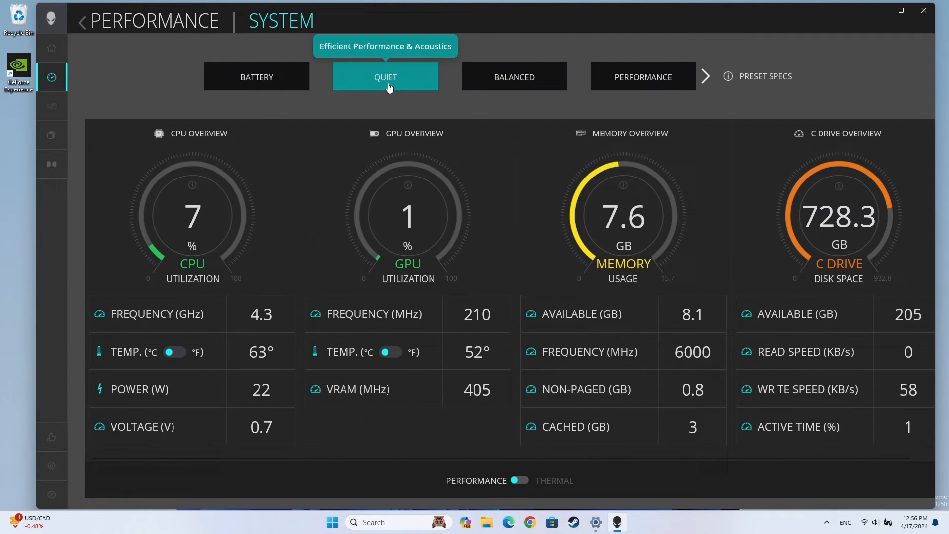
left_click(385, 76)
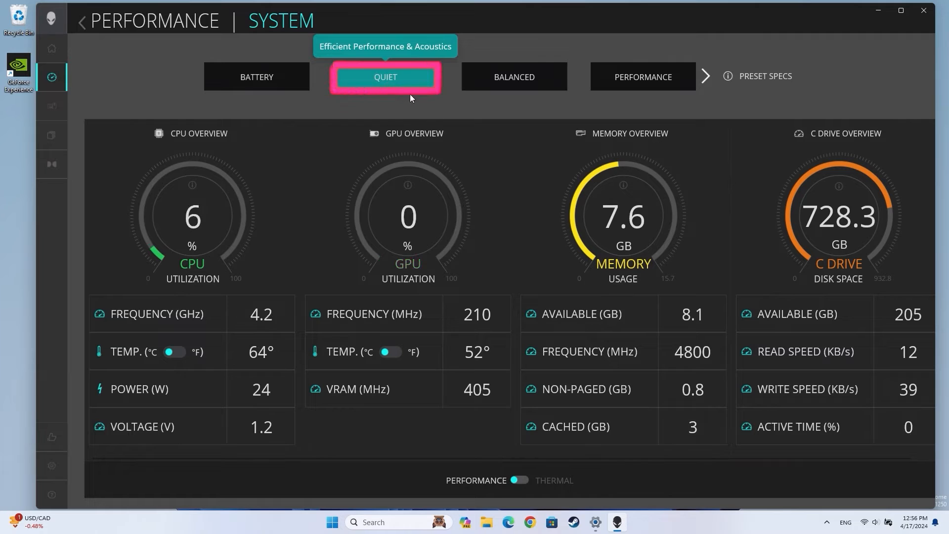
mouse_move(449, 114)
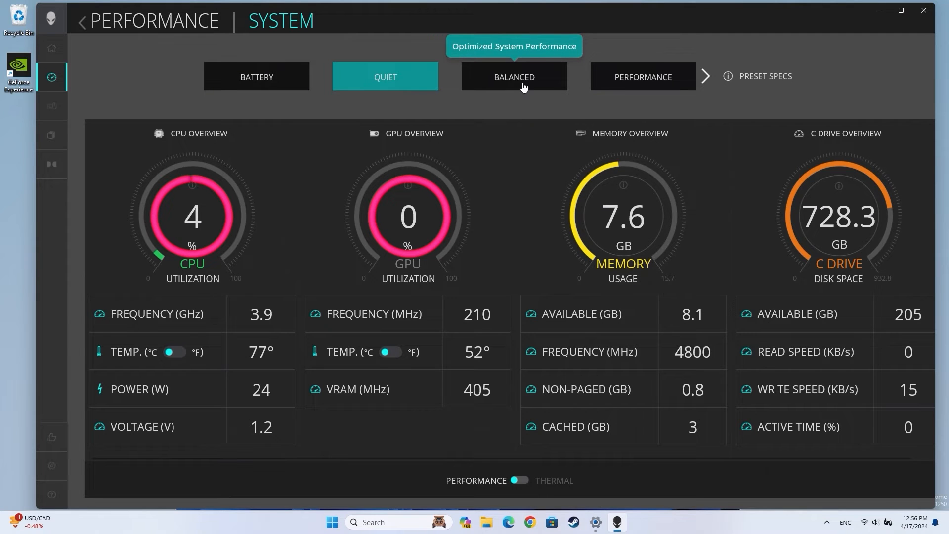
Step the preset through Balanced to Performance, then reveal Overdrive and Custom
left_click(513, 76)
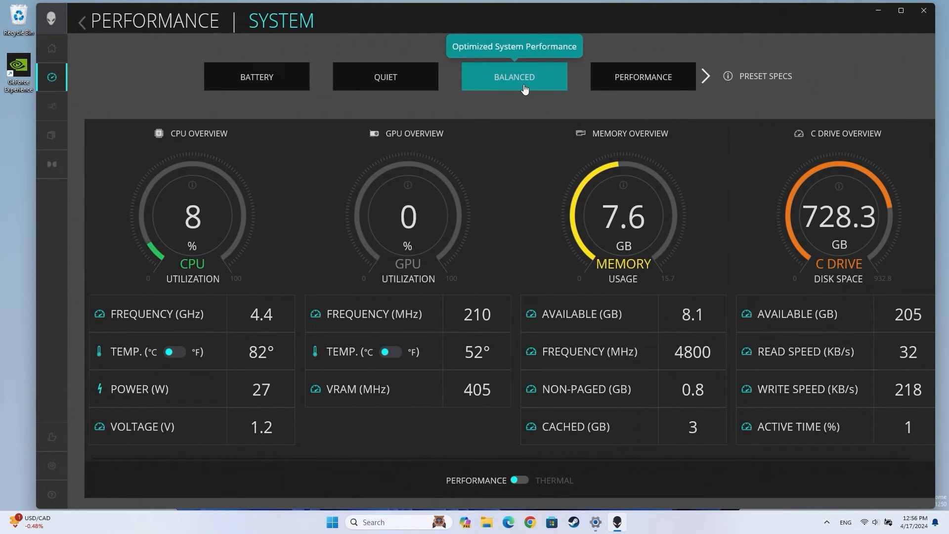
left_click(514, 77)
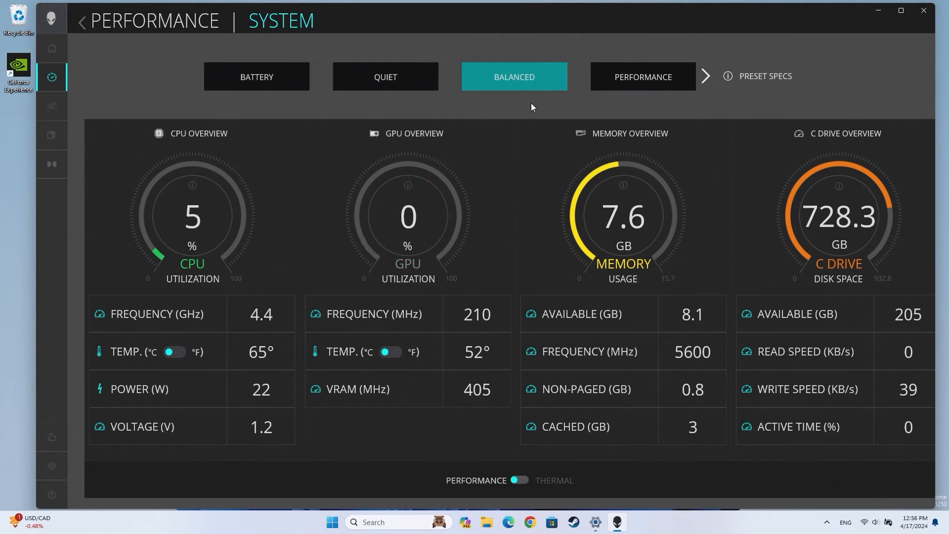
mouse_move(642, 76)
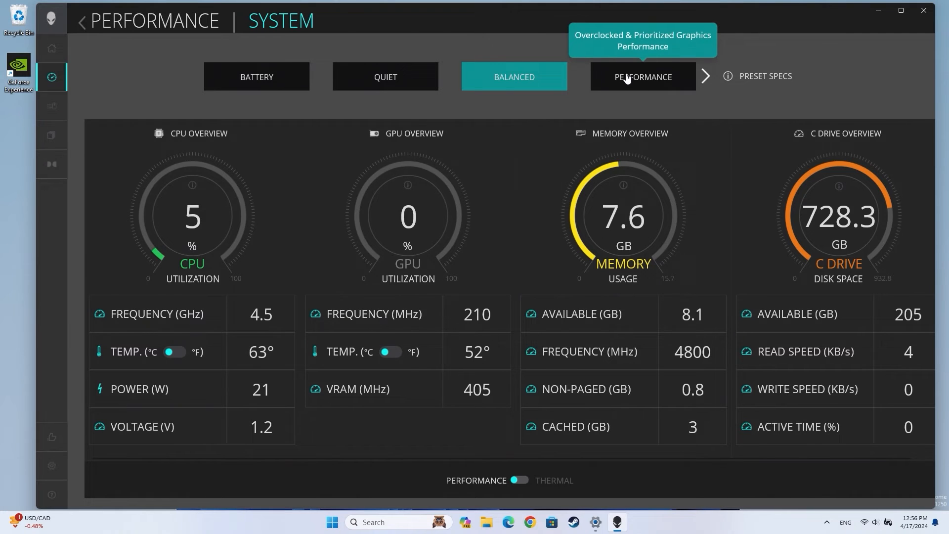
left_click(642, 76)
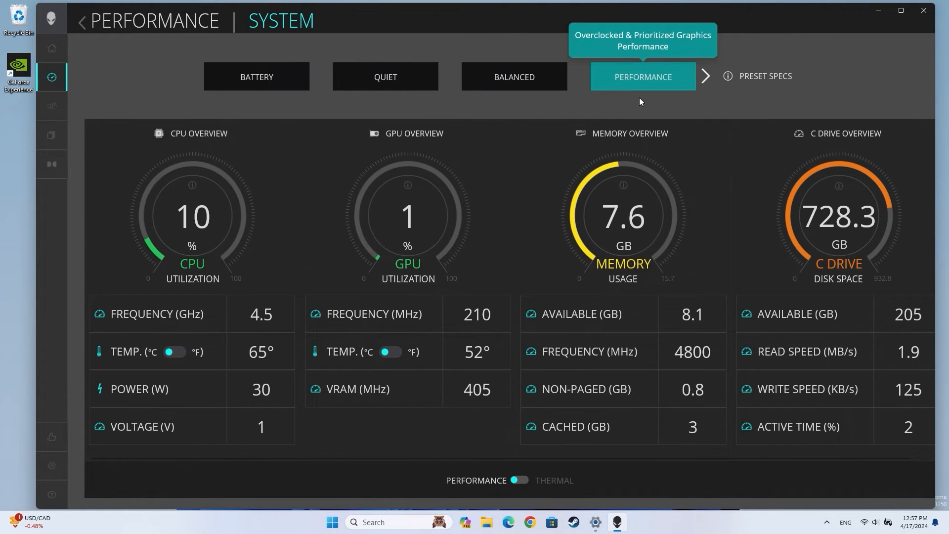
left_click(643, 76)
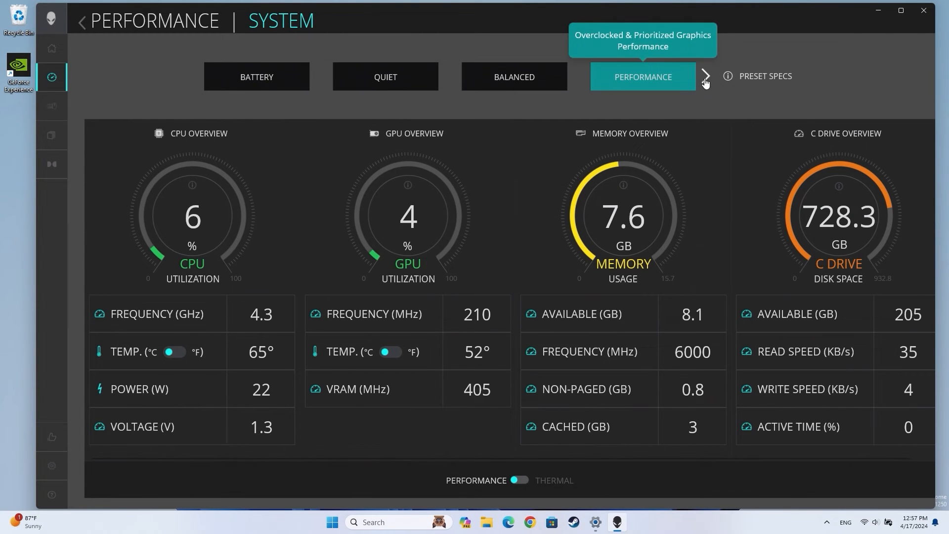
left_click(704, 76)
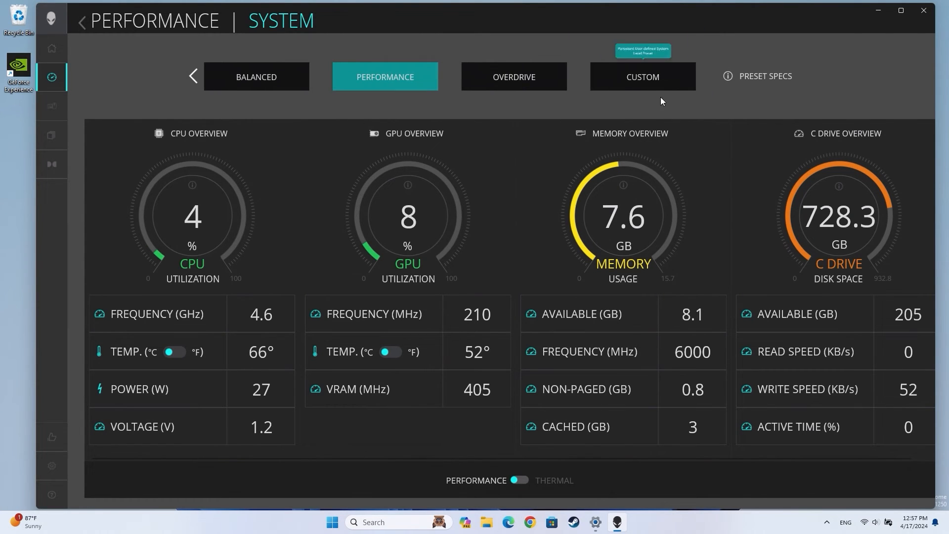
Select the Overdrive preset, then Custom to expose GPU temperature and clock settings
left_click(513, 76)
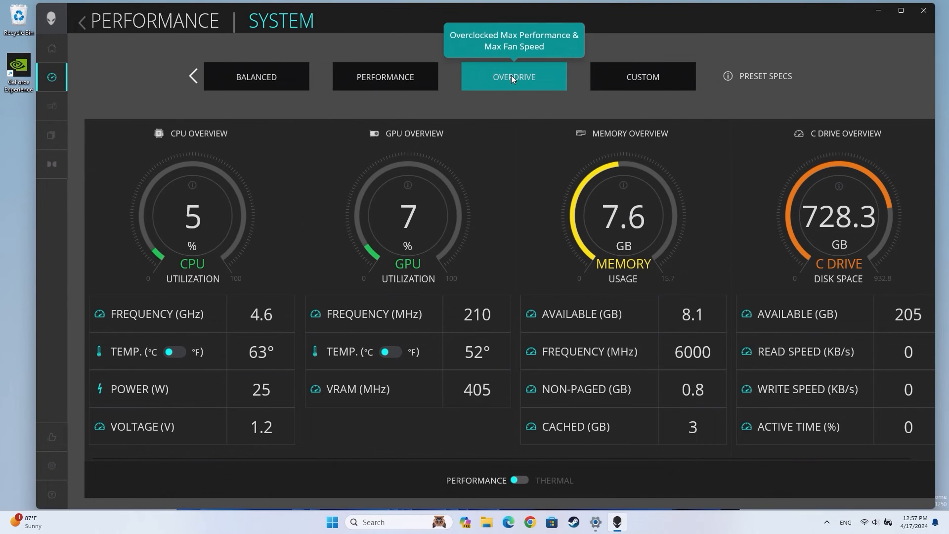
left_click(513, 76)
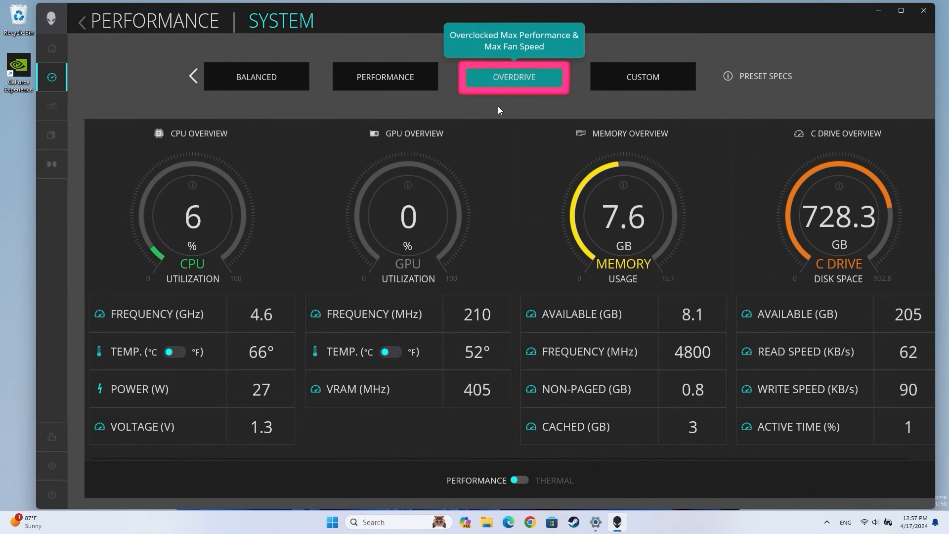
left_click(513, 76)
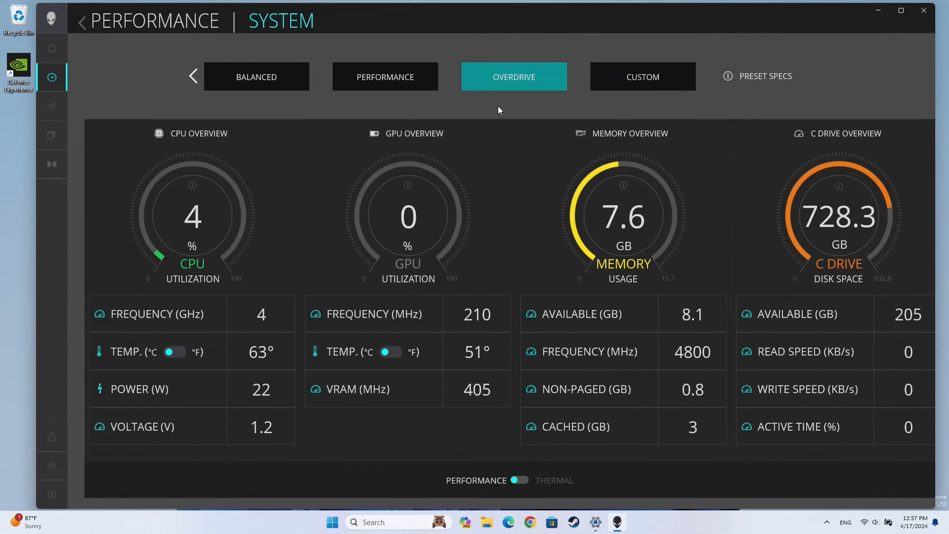
mouse_move(532, 120)
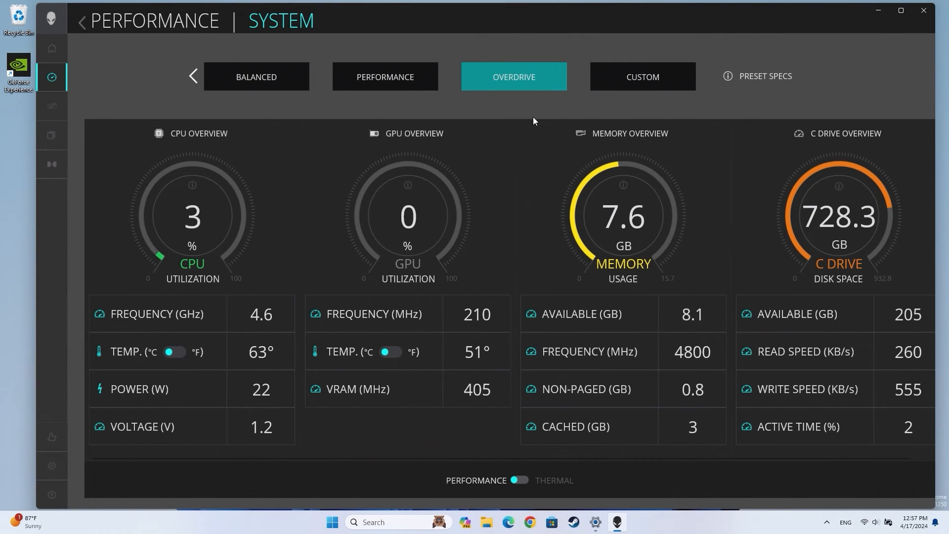
mouse_move(626, 94)
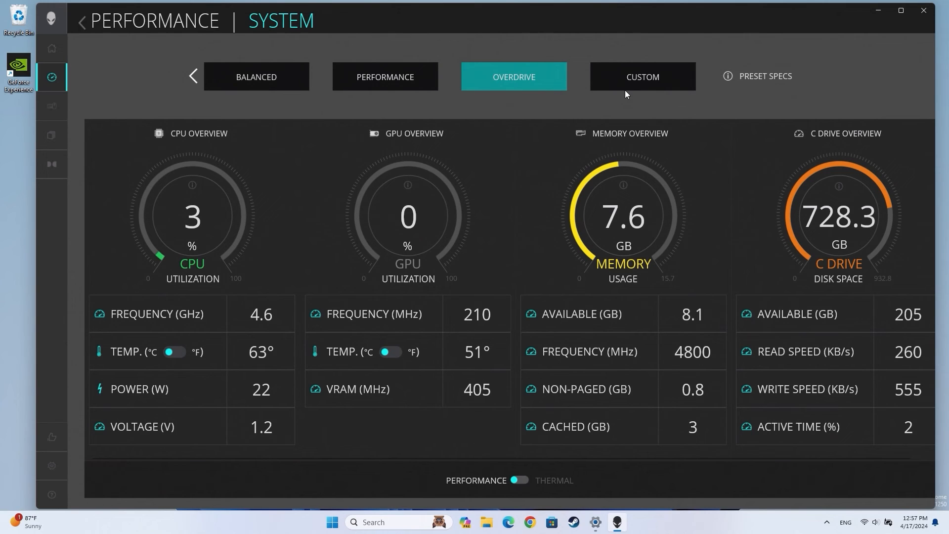
mouse_move(643, 84)
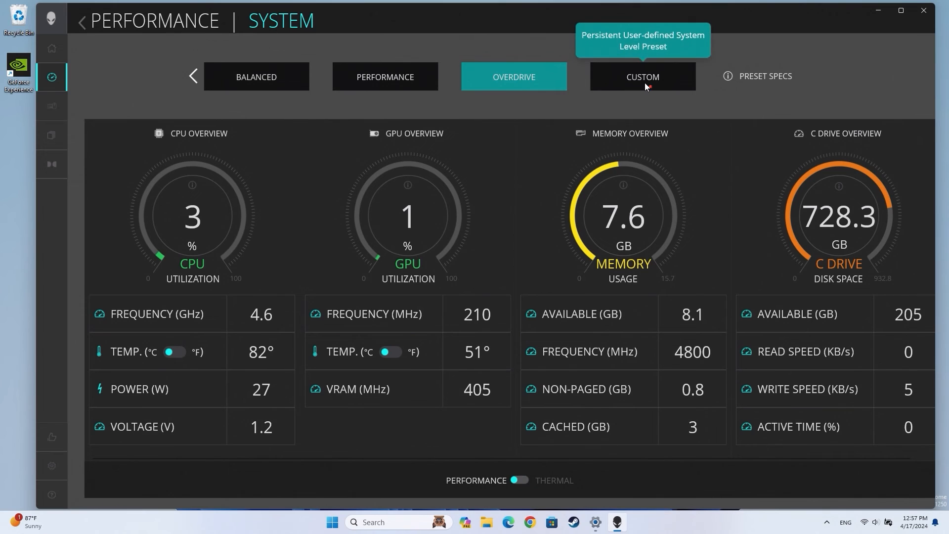
left_click(642, 76)
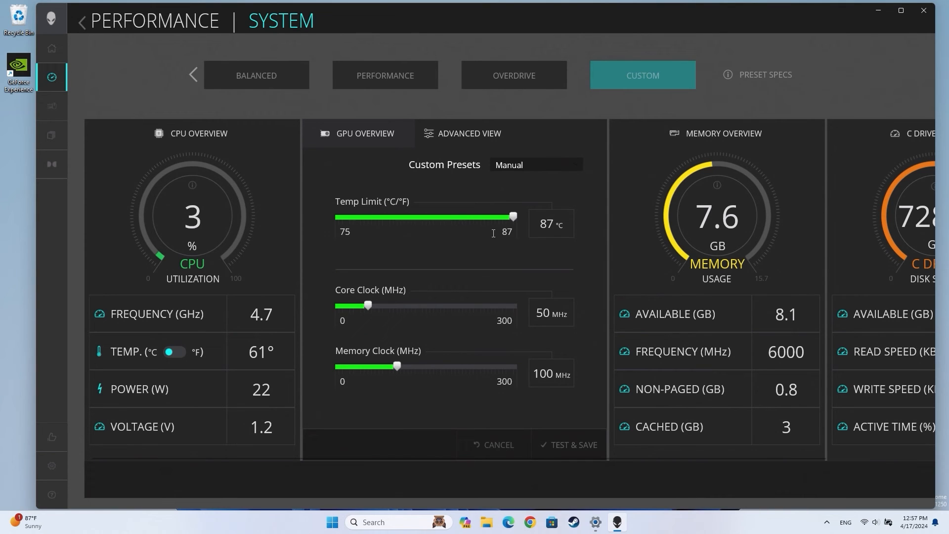
Lower the custom GPU preset's temperature limit from 87 to 82 °C and test-save the My Overclock profile
left_click_drag(512, 217, 456, 217)
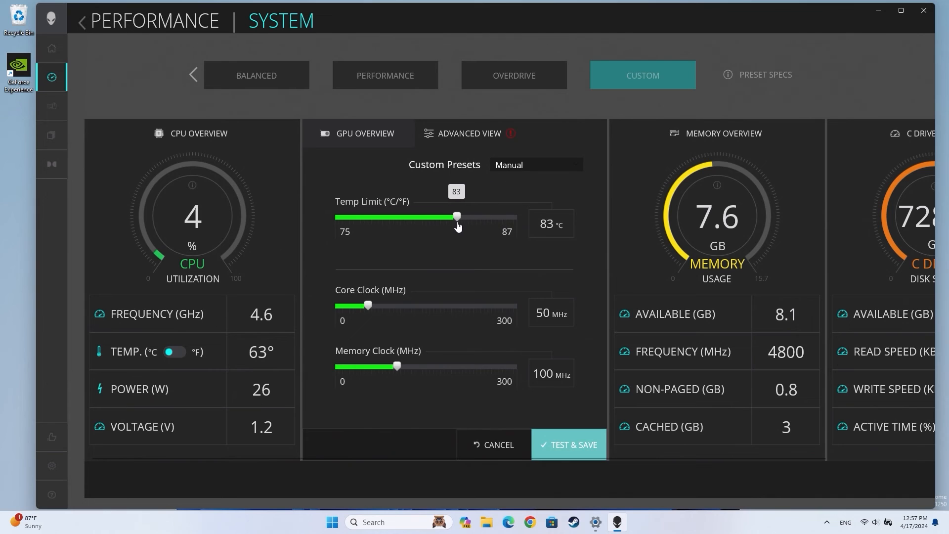
left_click_drag(457, 216, 443, 217)
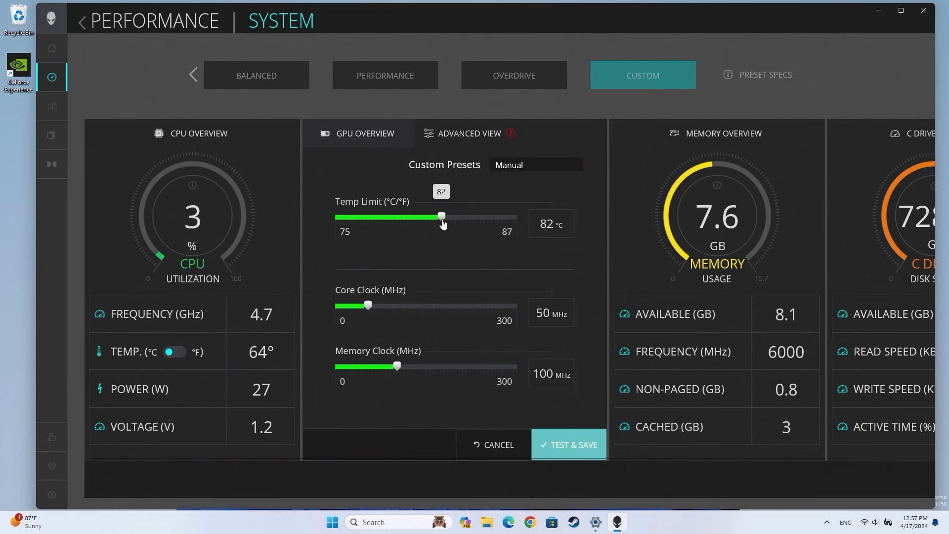
left_click(568, 445)
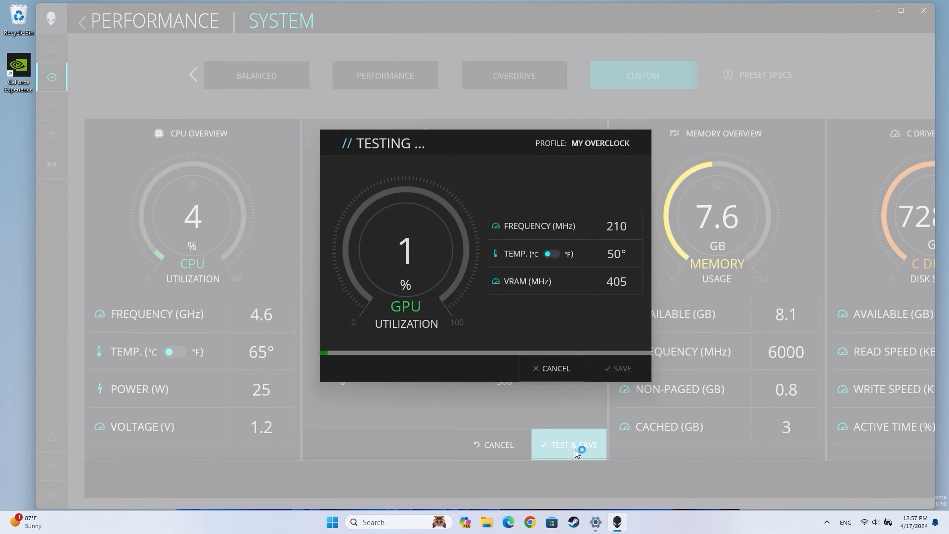